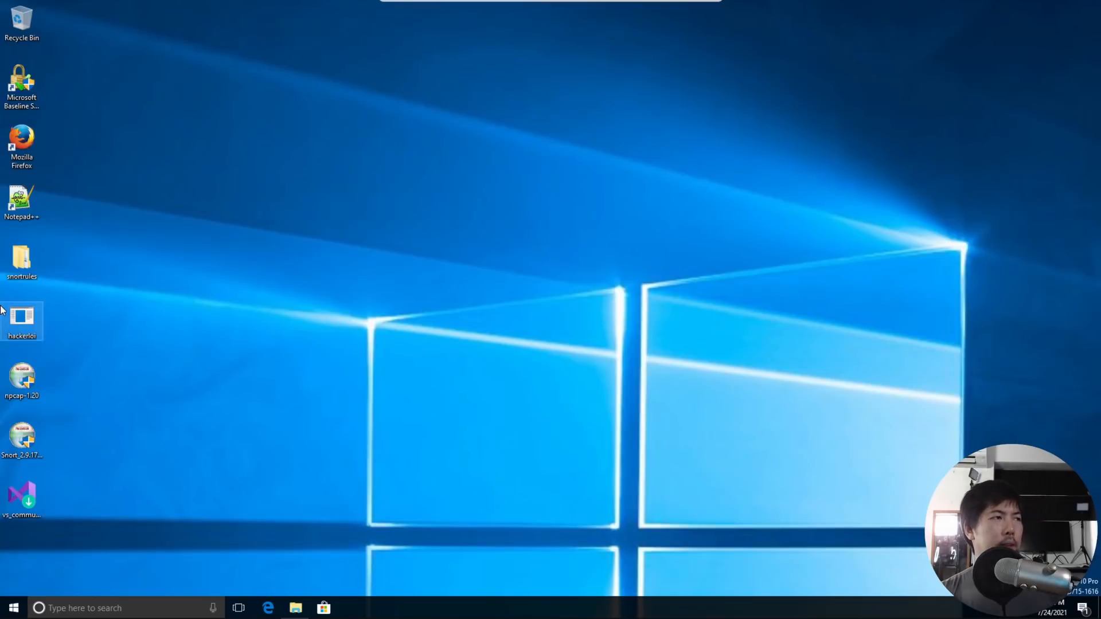
- Launch Firefox and go to the Gmail sign-in page from google.com/intl/en-GB/gmail/about
{"action": "double_click", "coordinate": [22, 144]}
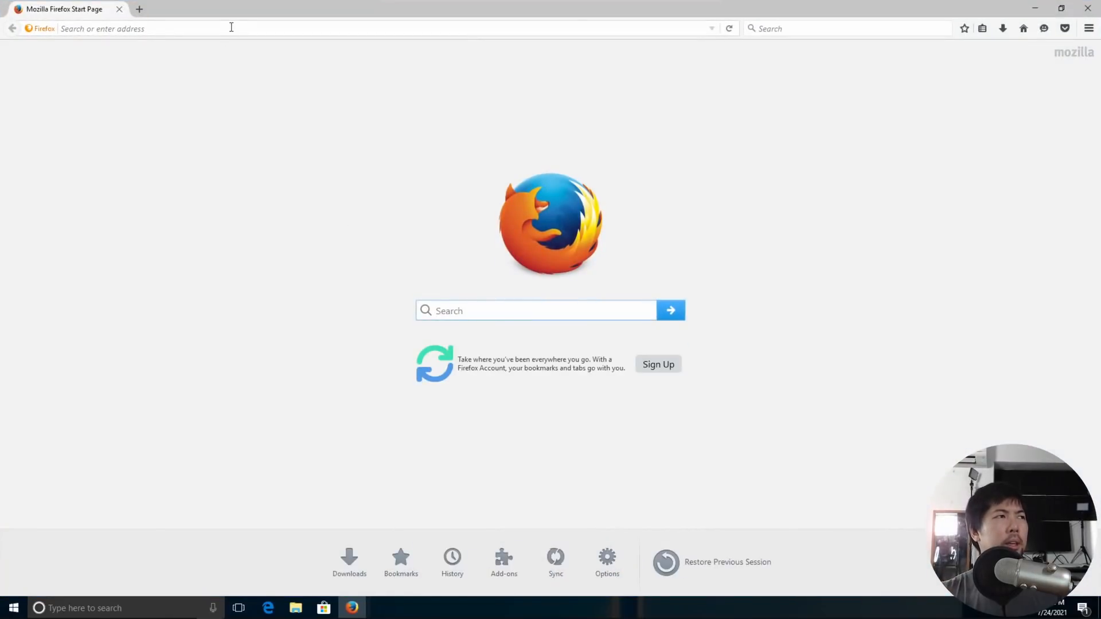
{"action": "type", "text": "https://www.google.com/intl/en-GB/gmail/about/"}
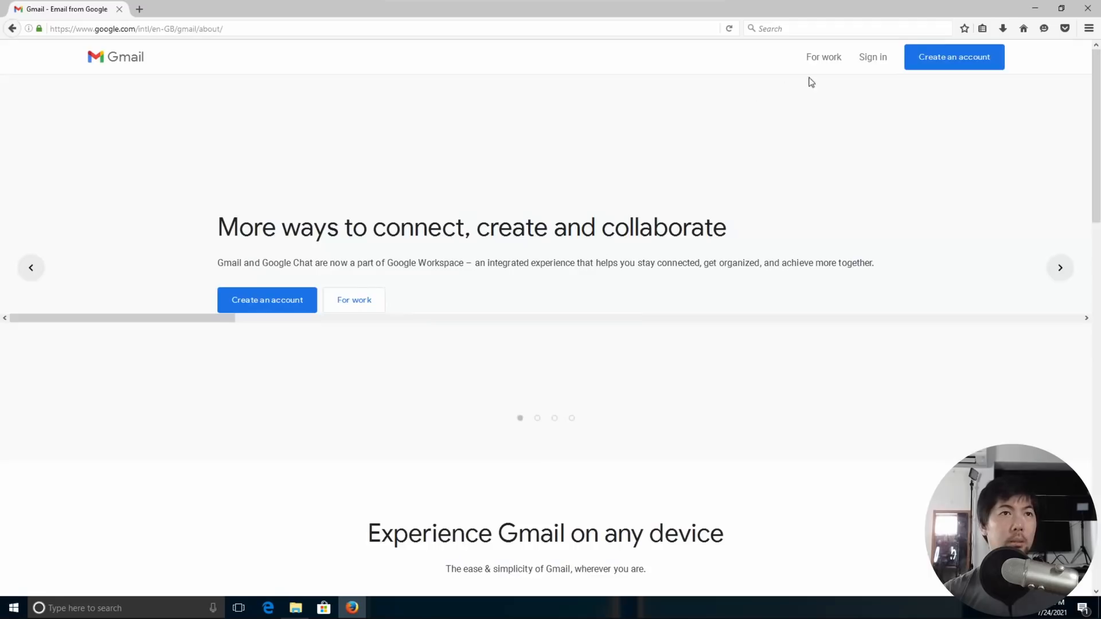
{"action": "left_click", "coordinate": [873, 57]}
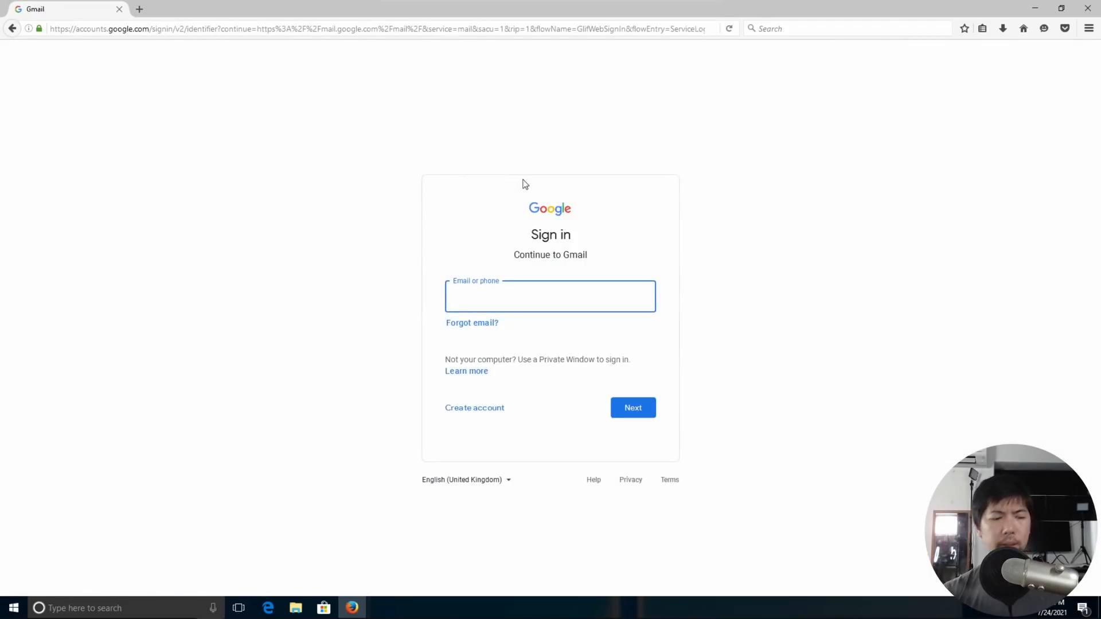
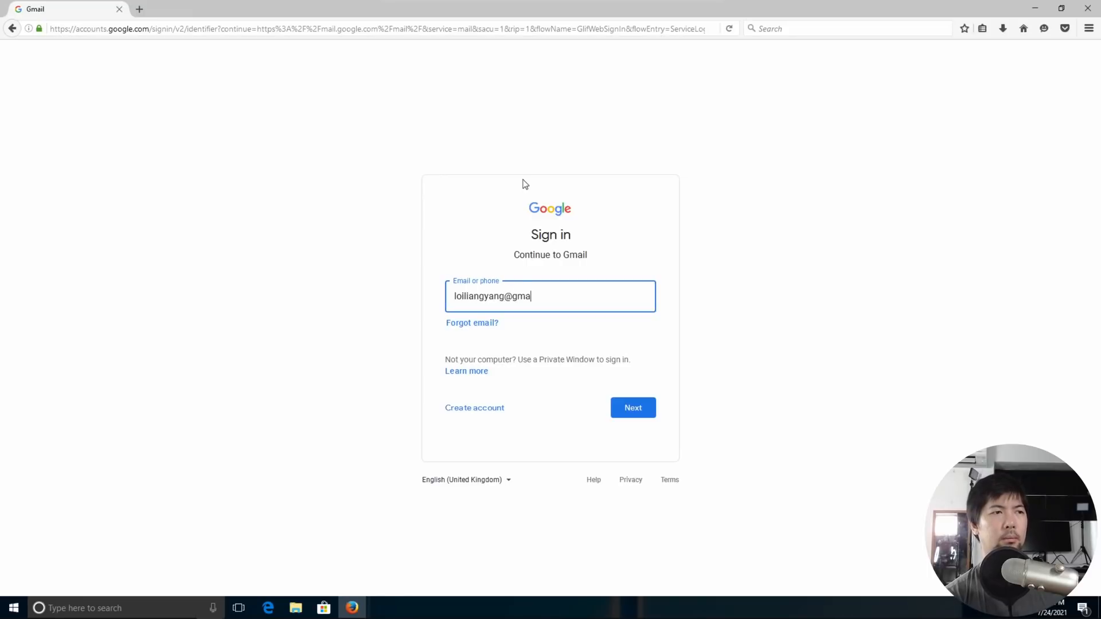
{"action": "left_click", "coordinate": [631, 407]}
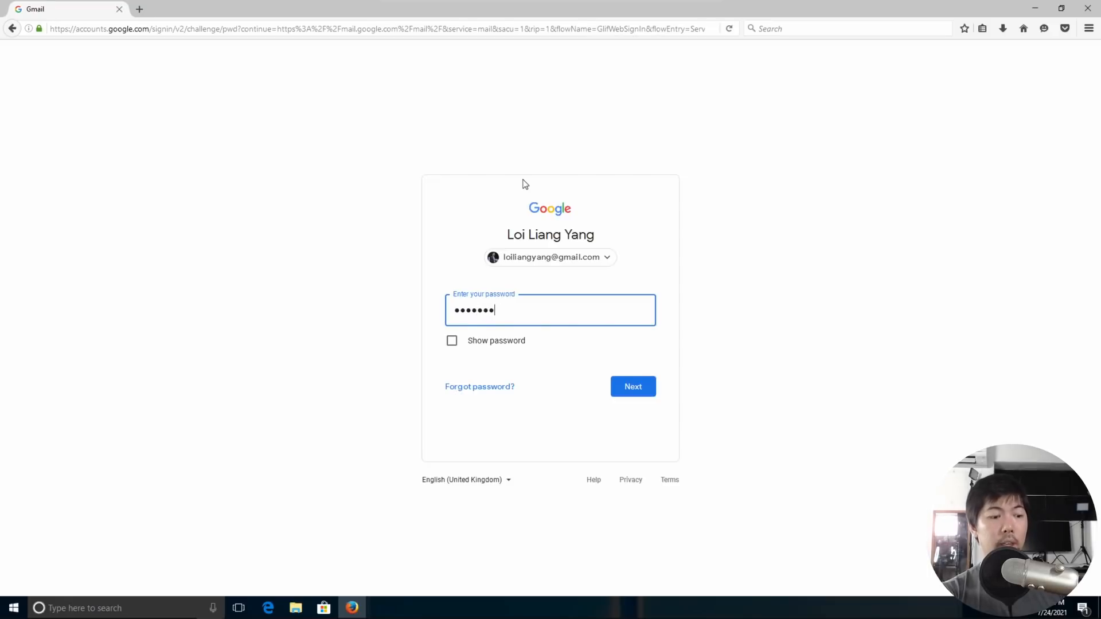
{"action": "type", "text": "•"}
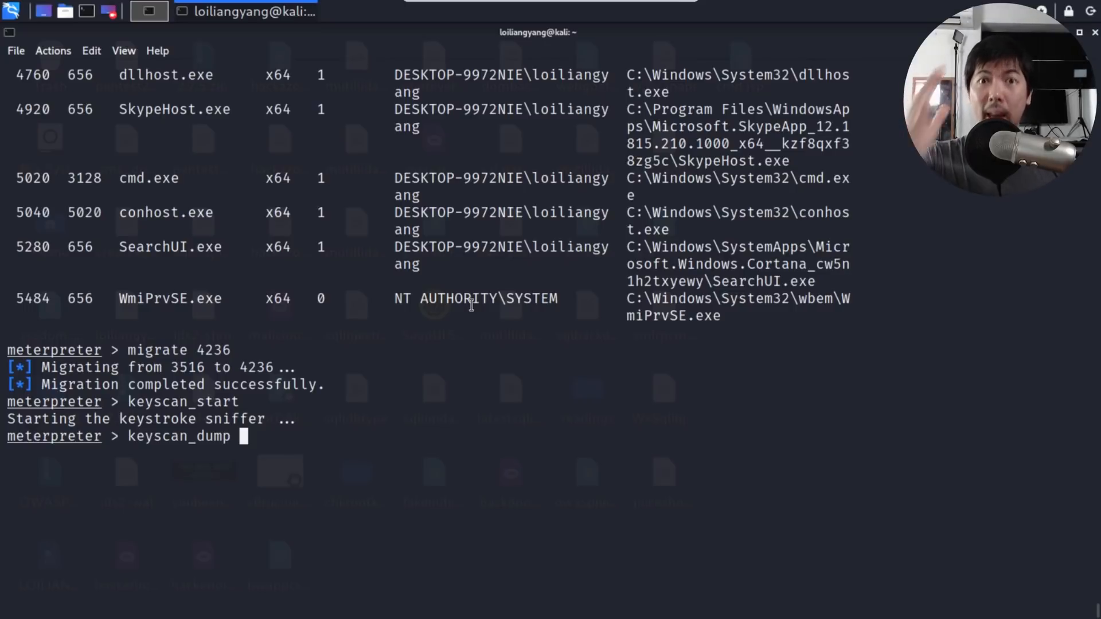
- Run keyscan_dump to print the victim's captured Gmail address and password
{"action": "key", "text": "Return"}
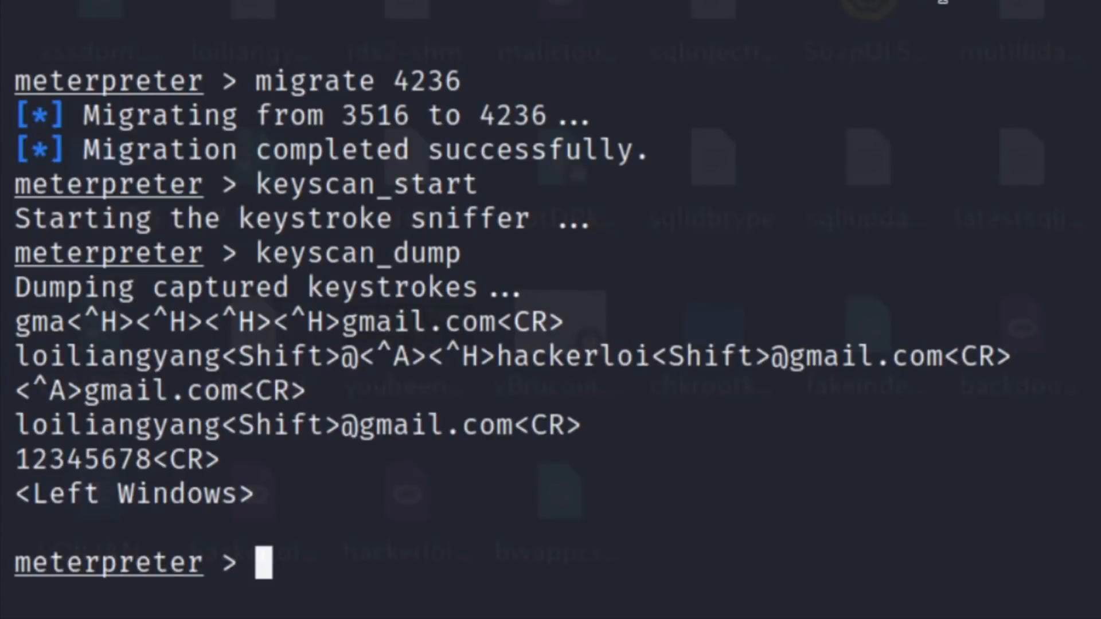
{"action": "mouse_move", "coordinate": [267, 166]}
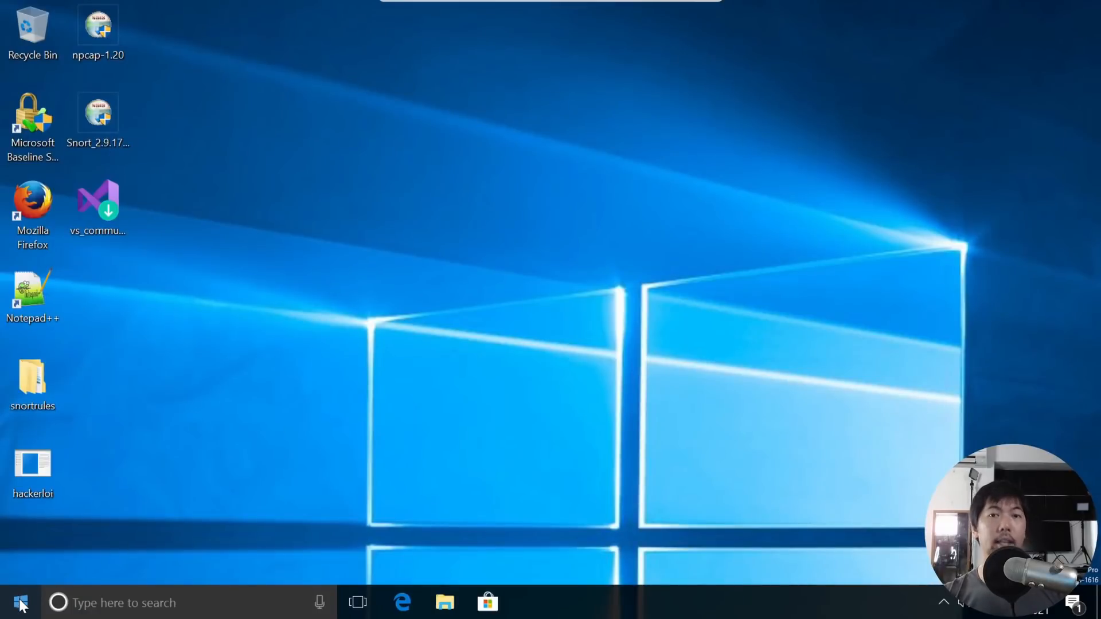
- Run netstat in a maximised Command Prompt, revealing the 192.168.0.192:4444 connection
{"action": "left_click", "coordinate": [19, 603]}
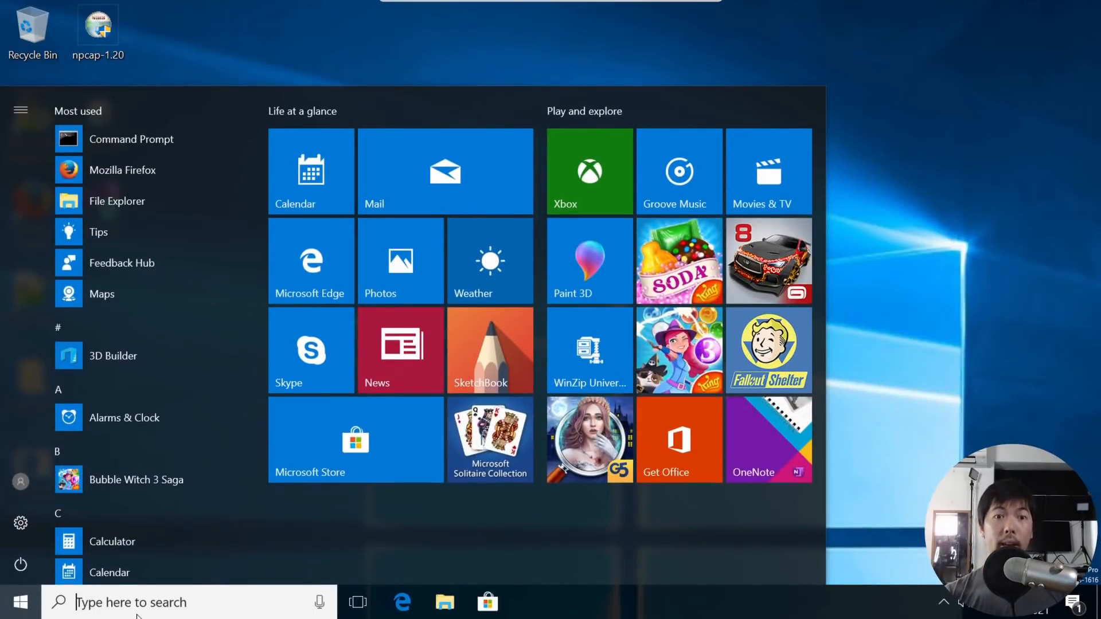
{"action": "type", "text": "cmd"}
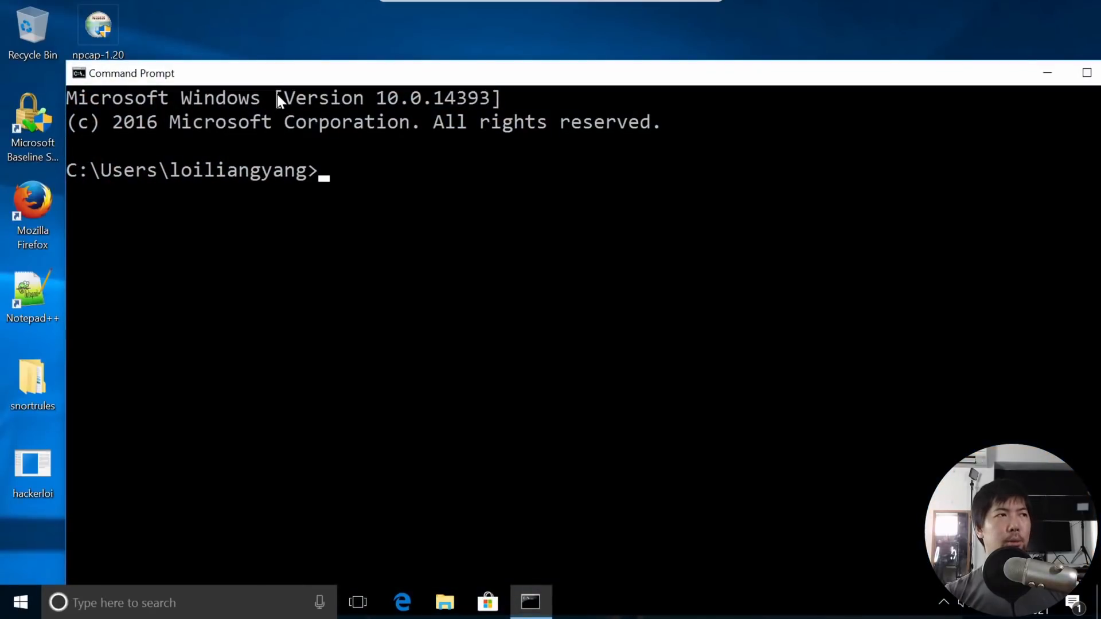
{"action": "left_click", "coordinate": [1084, 72]}
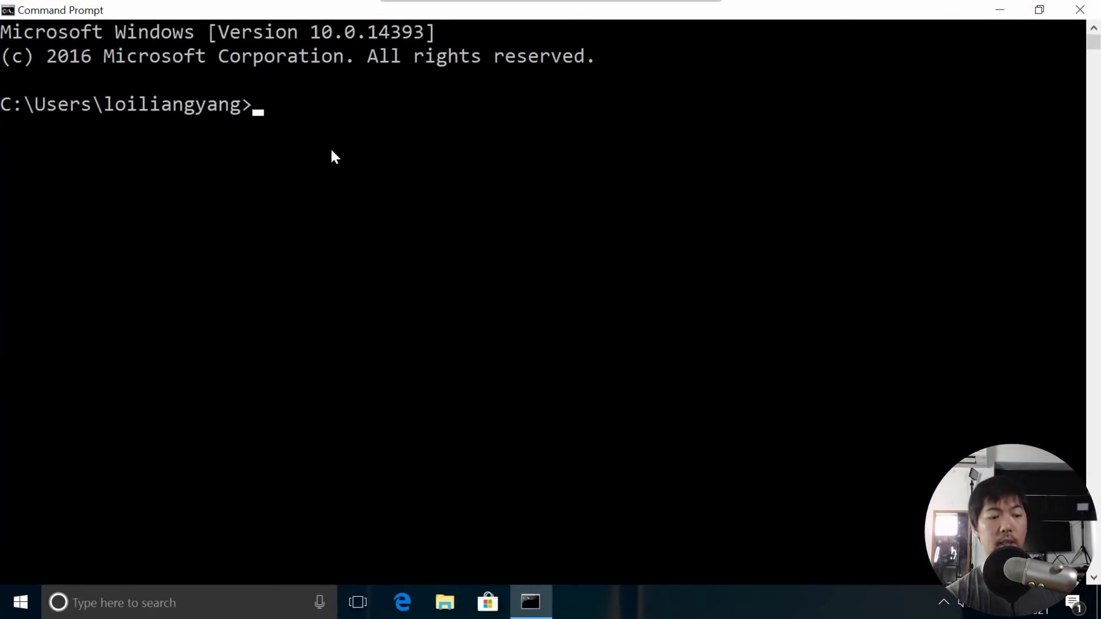
{"action": "type", "text": "netstat"}
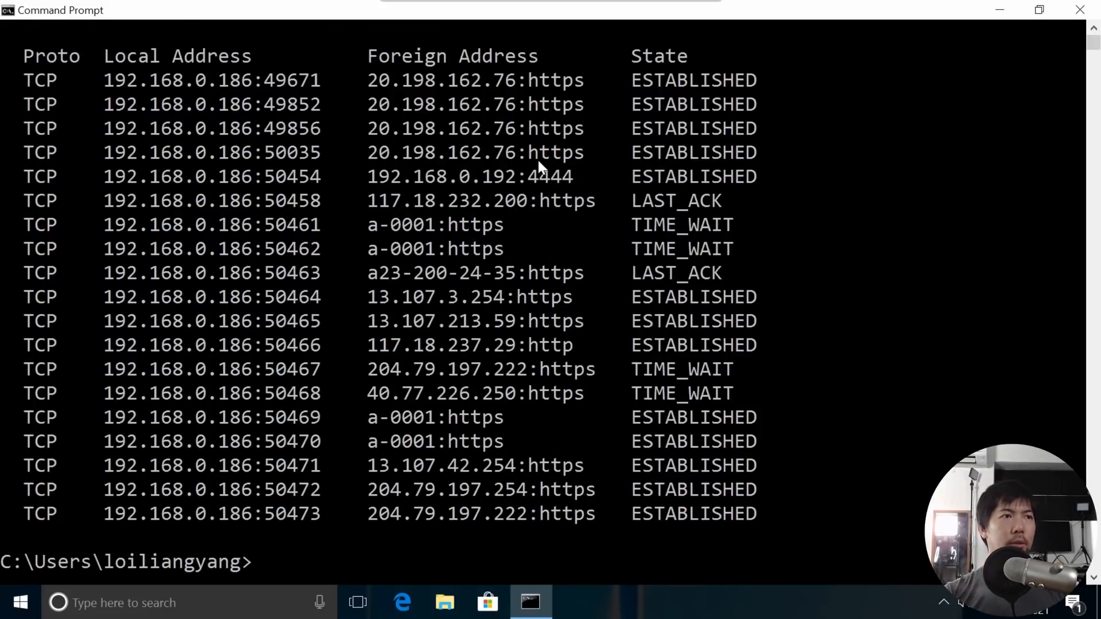
{"action": "mouse_move", "coordinate": [530, 159]}
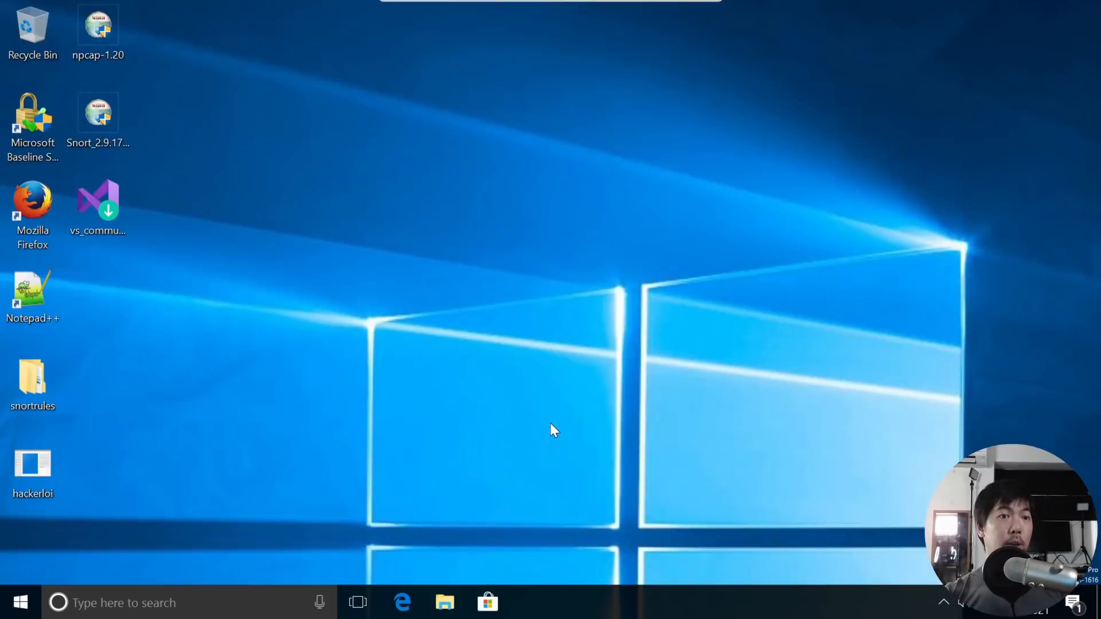
{"action": "mouse_move", "coordinate": [526, 602]}
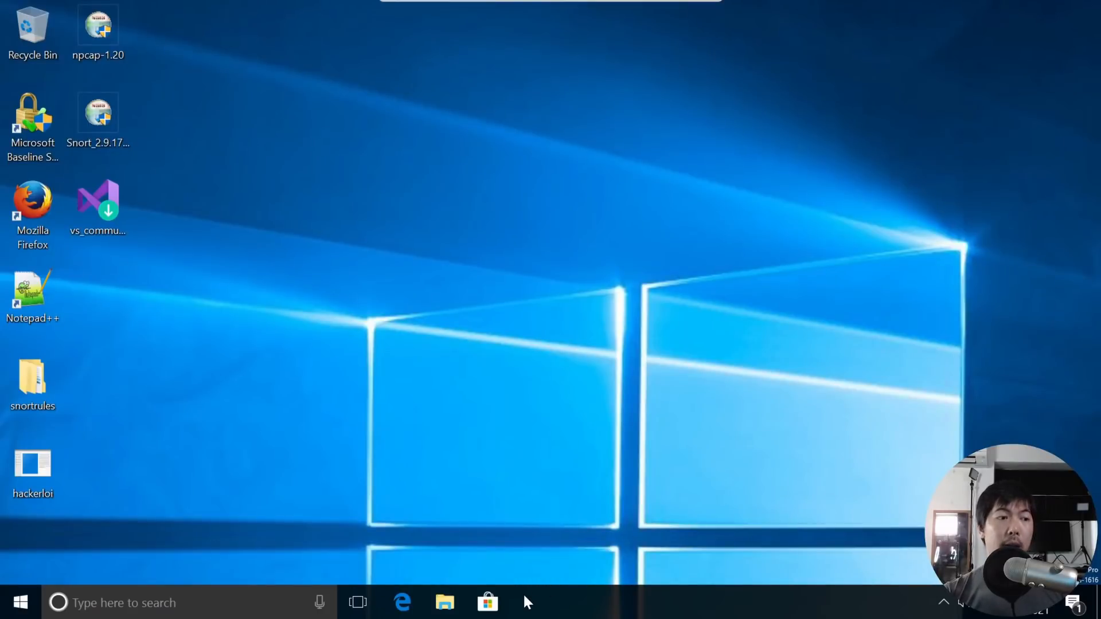
- Open Task Manager from the taskbar and scroll its Processes list
{"action": "right_click", "coordinate": [527, 603]}
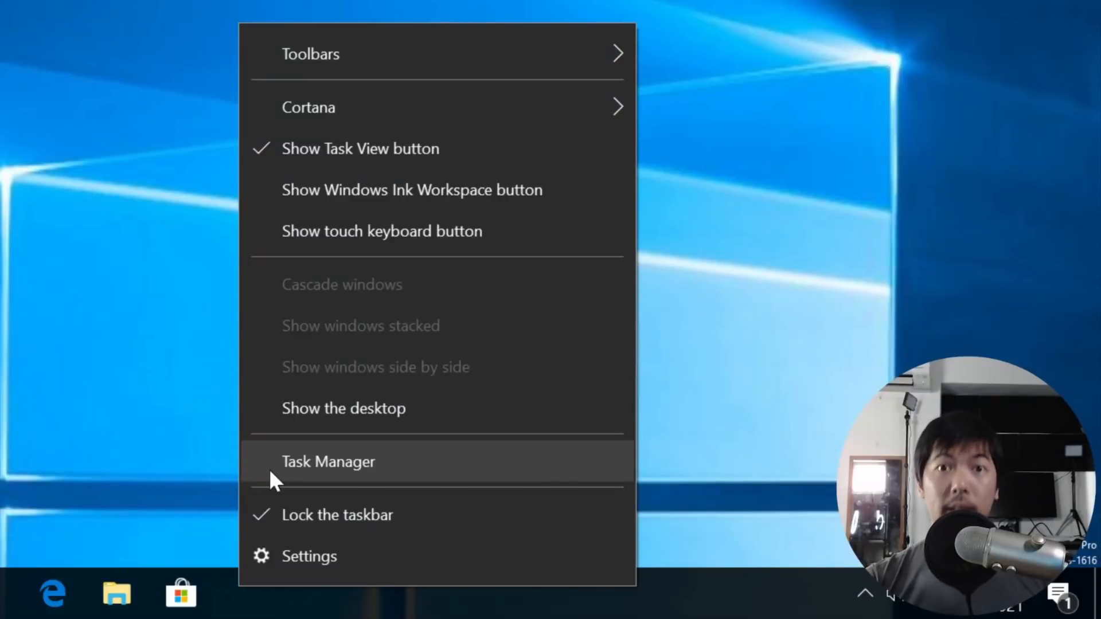
{"action": "left_click", "coordinate": [328, 461]}
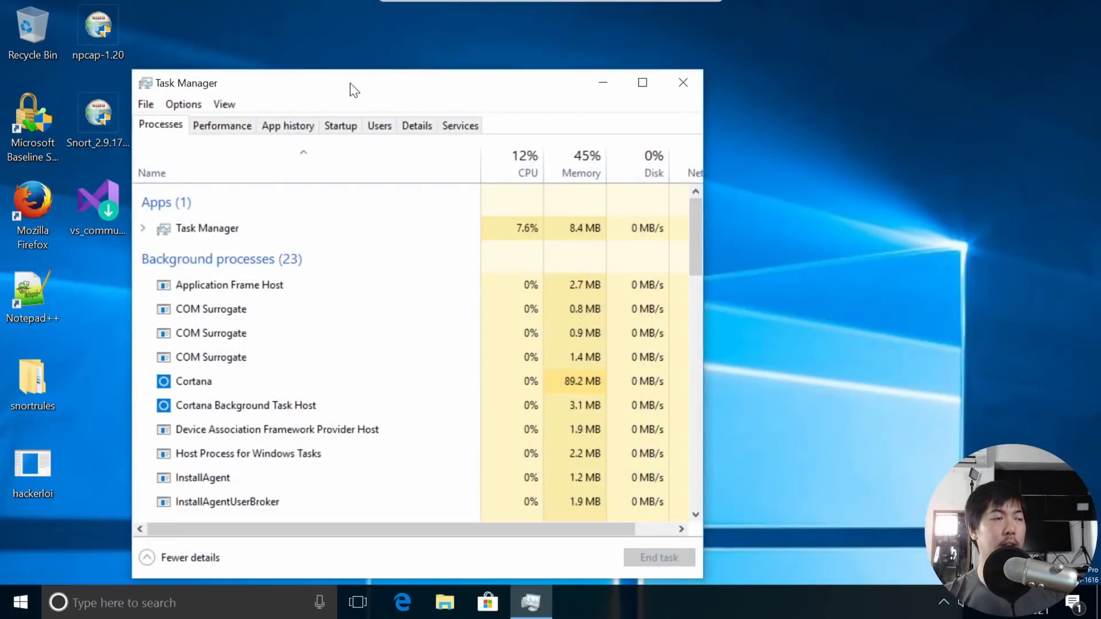
{"action": "left_click", "coordinate": [642, 82]}
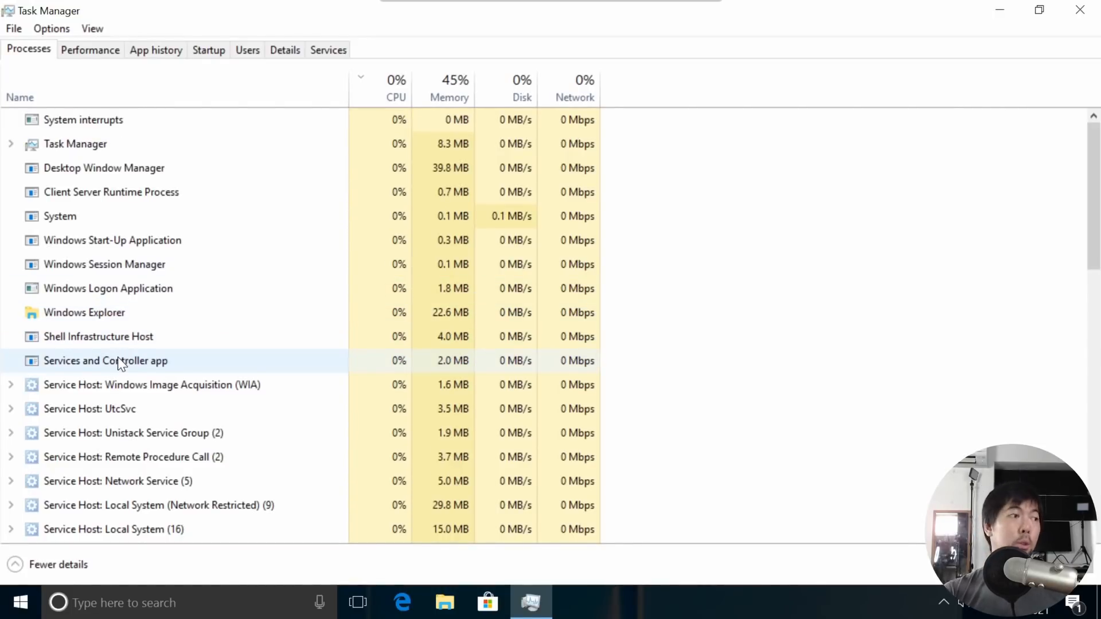
{"action": "scroll", "scroll_direction": "down", "scroll_amount": 3}
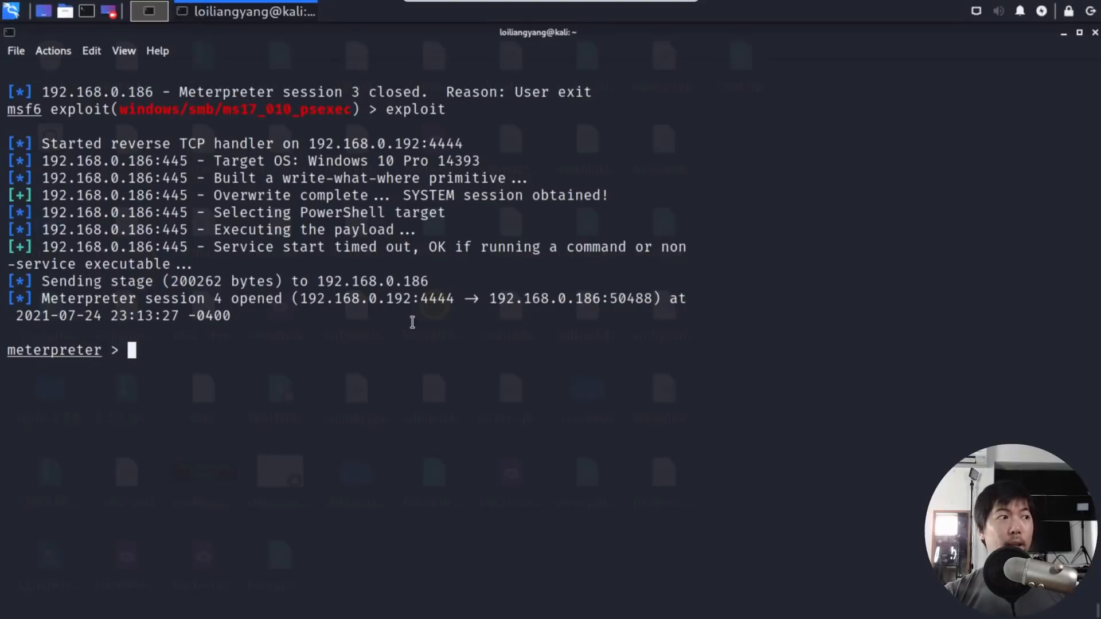
- Run ps and getpid, then highlight the powershell.exe row with PID 3292
{"action": "type", "text": "ps"}
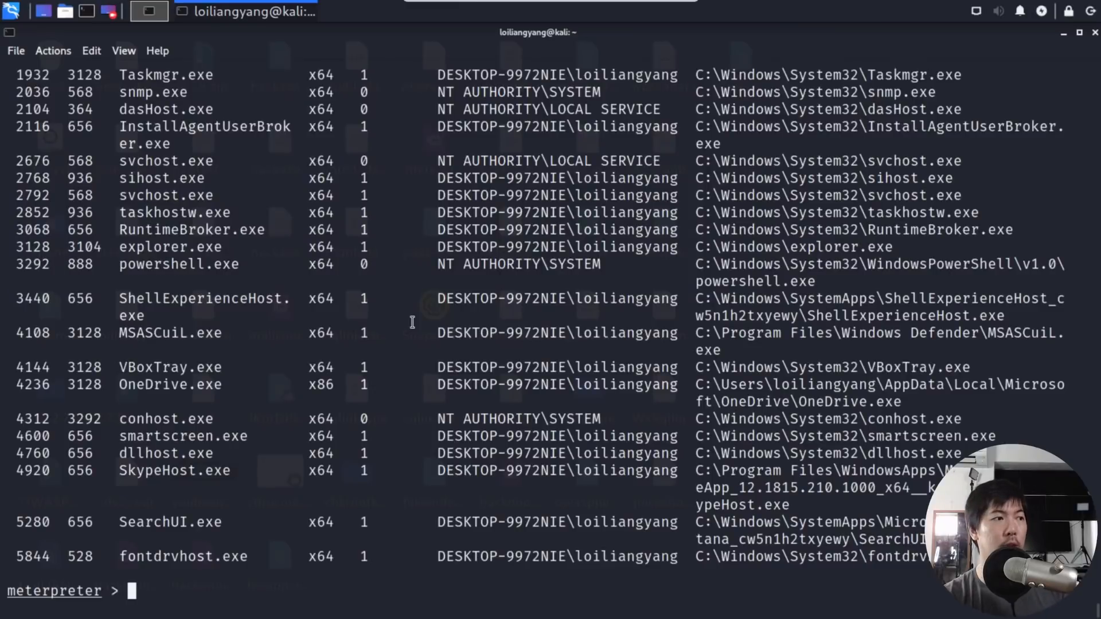
{"action": "type", "text": "getp"}
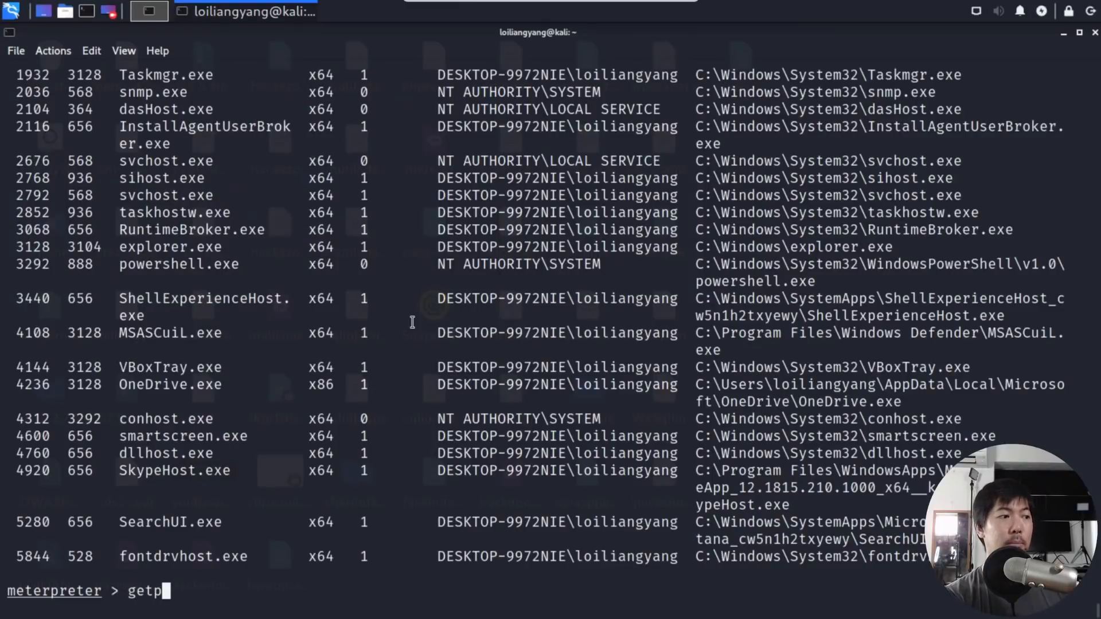
{"action": "type", "text": "id"}
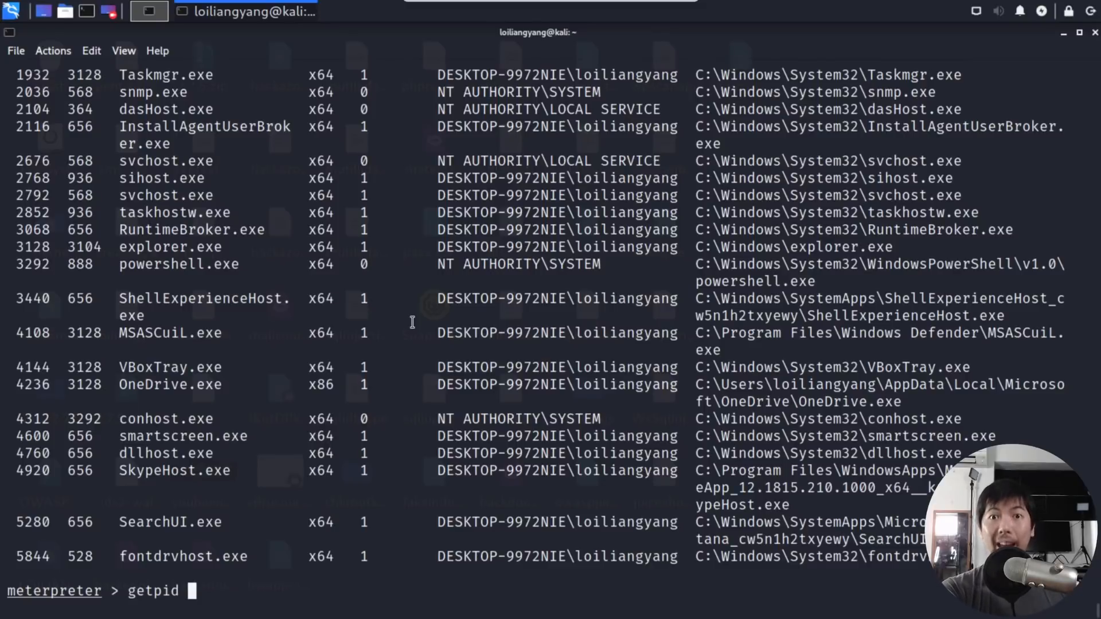
{"action": "key", "text": "Return"}
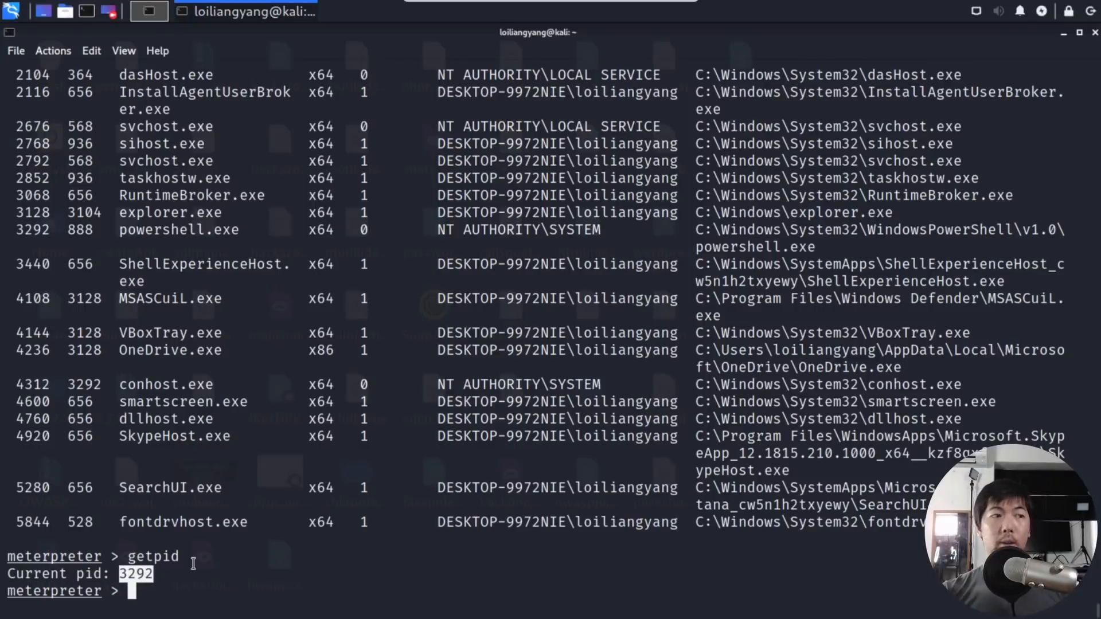
{"action": "mouse_move", "coordinate": [260, 541]}
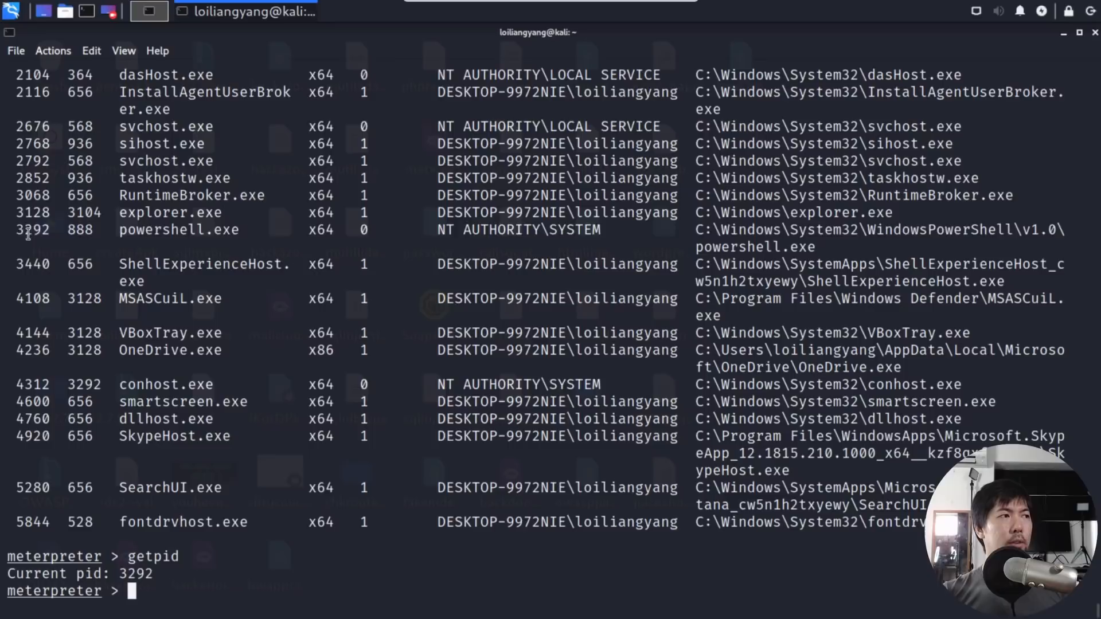
{"action": "left_click", "coordinate": [210, 230]}
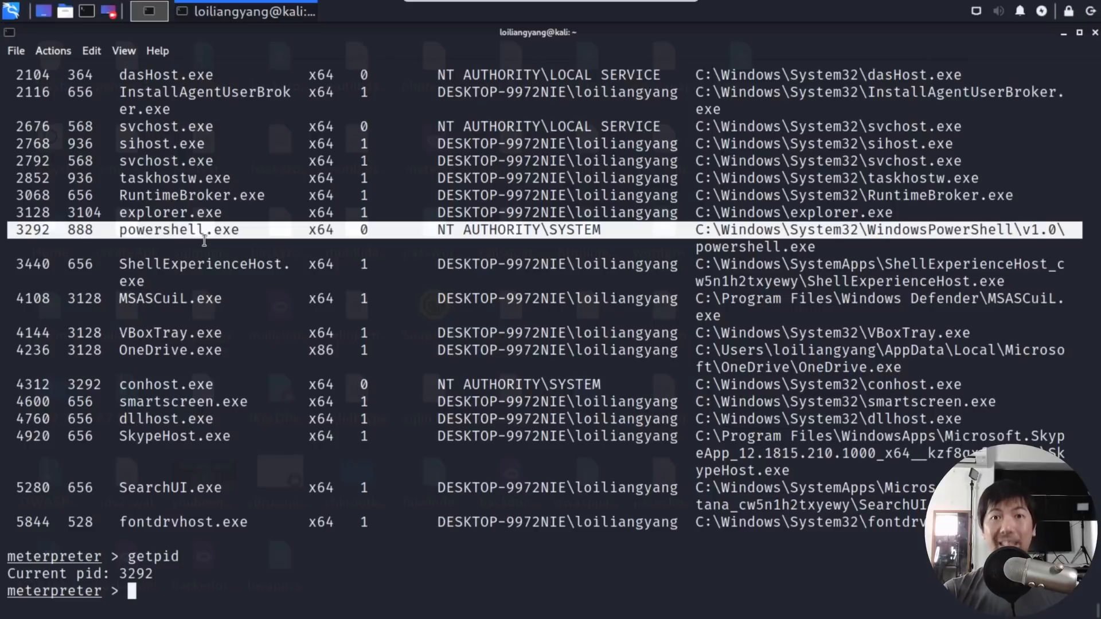
{"action": "mouse_move", "coordinate": [860, 178]}
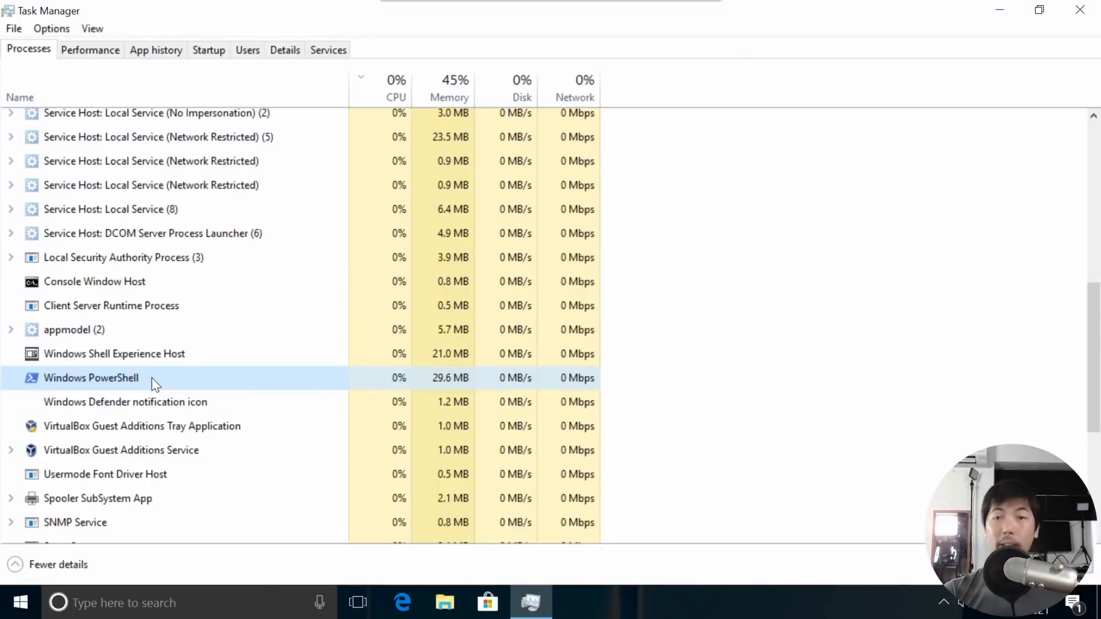
- End the Windows PowerShell process via its right-click End task option
{"action": "right_click", "coordinate": [90, 377]}
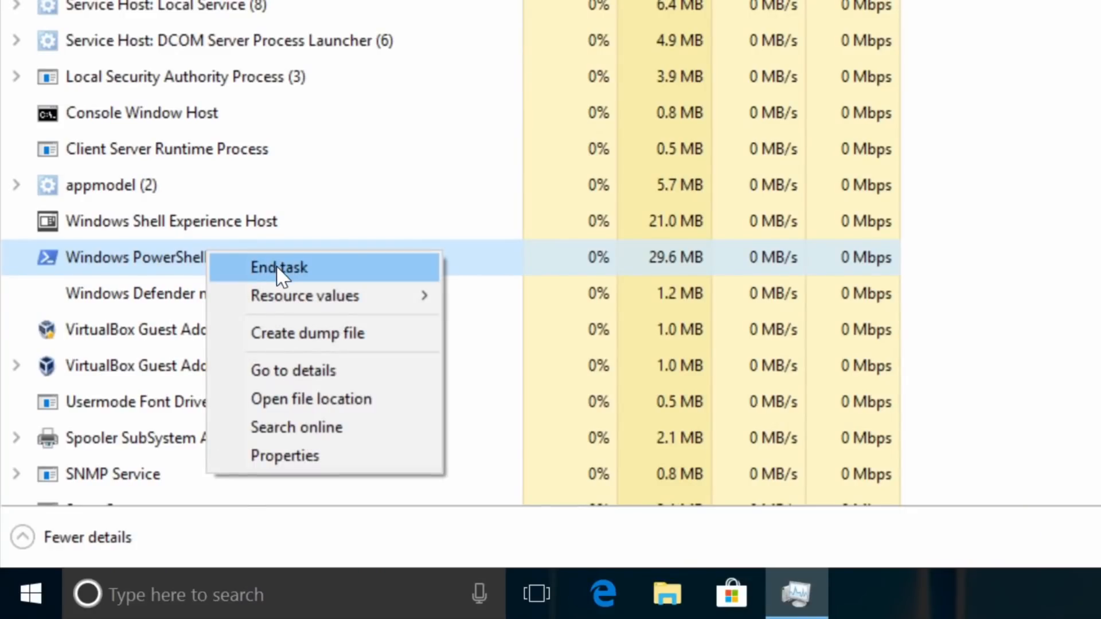
{"action": "left_click", "coordinate": [279, 268]}
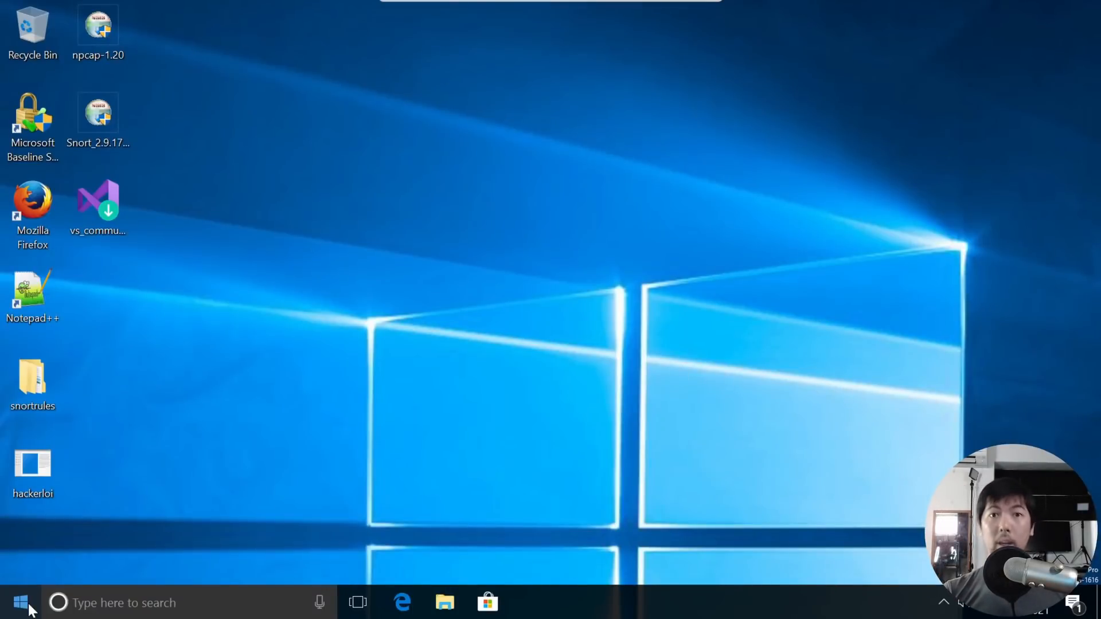
{"action": "left_click", "coordinate": [17, 603]}
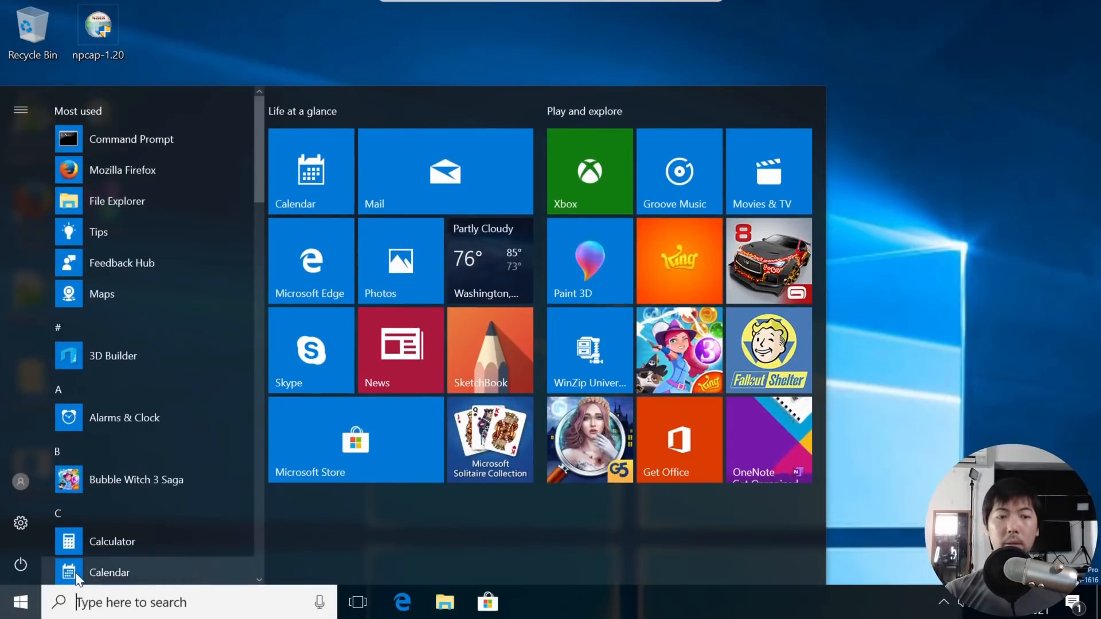
{"action": "type", "text": "firewall"}
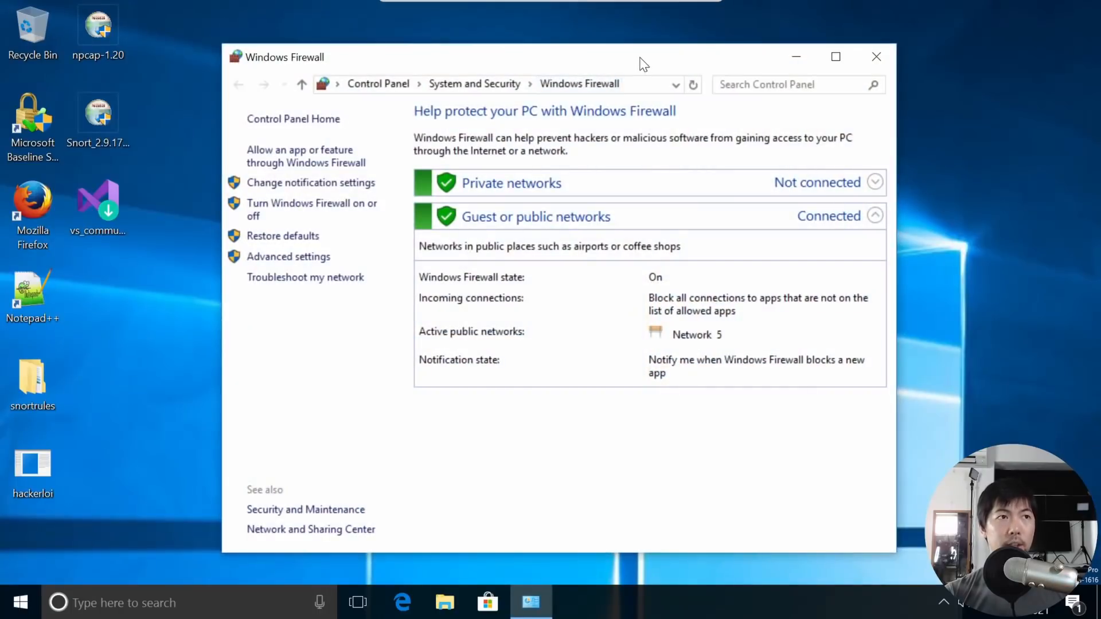
{"action": "left_click", "coordinate": [834, 56]}
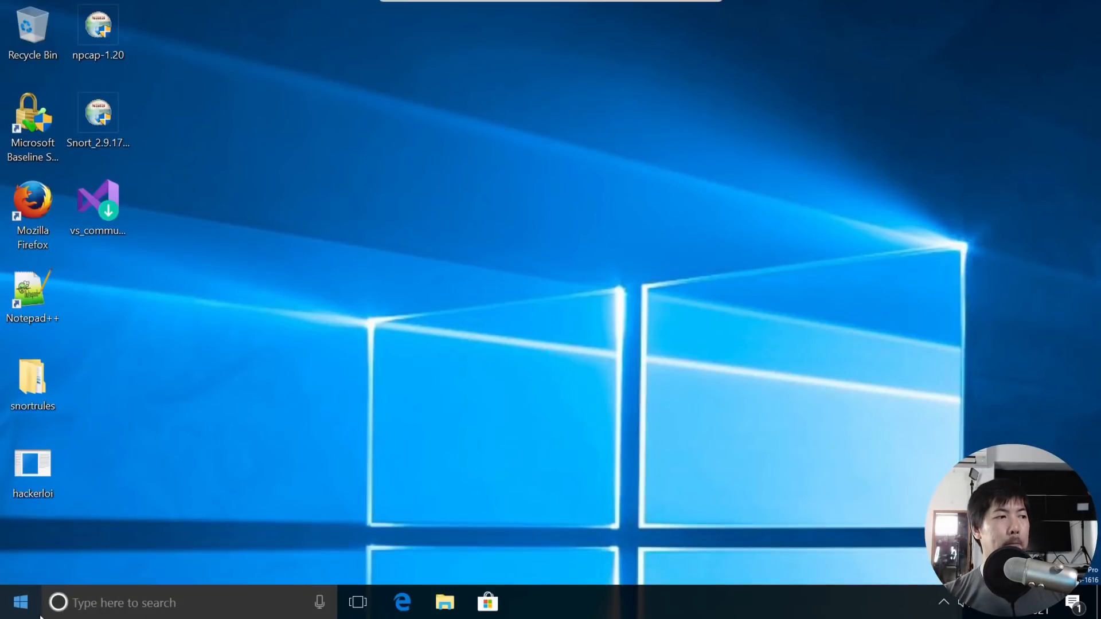
- Search 'defender' and launch Windows Defender, showing the group policy message
{"action": "type", "text": "defem"}
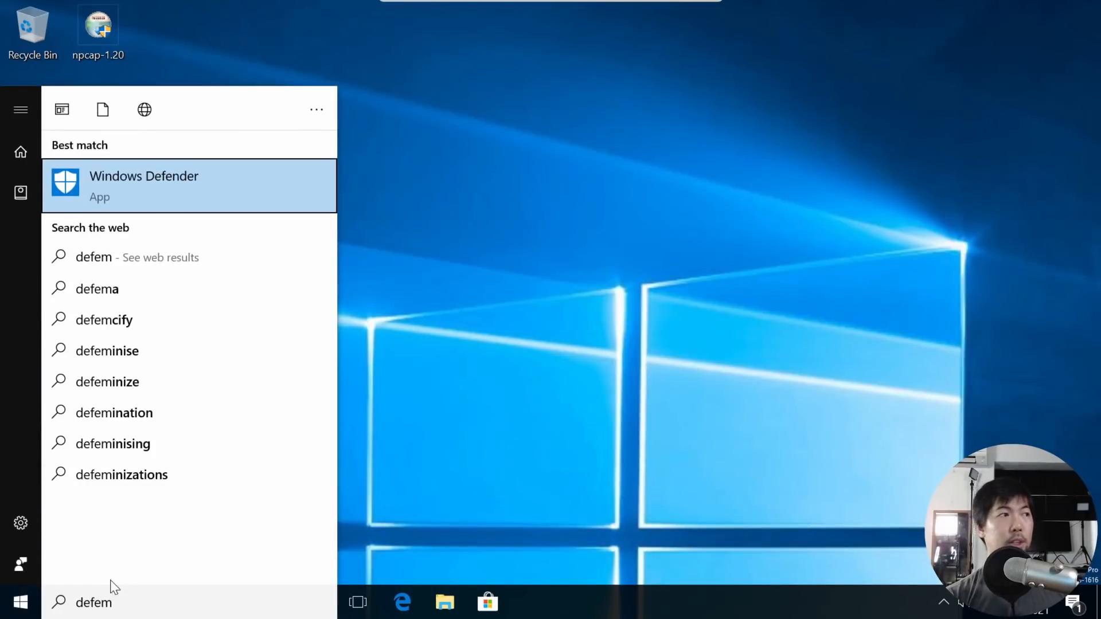
{"action": "mouse_move", "coordinate": [175, 185]}
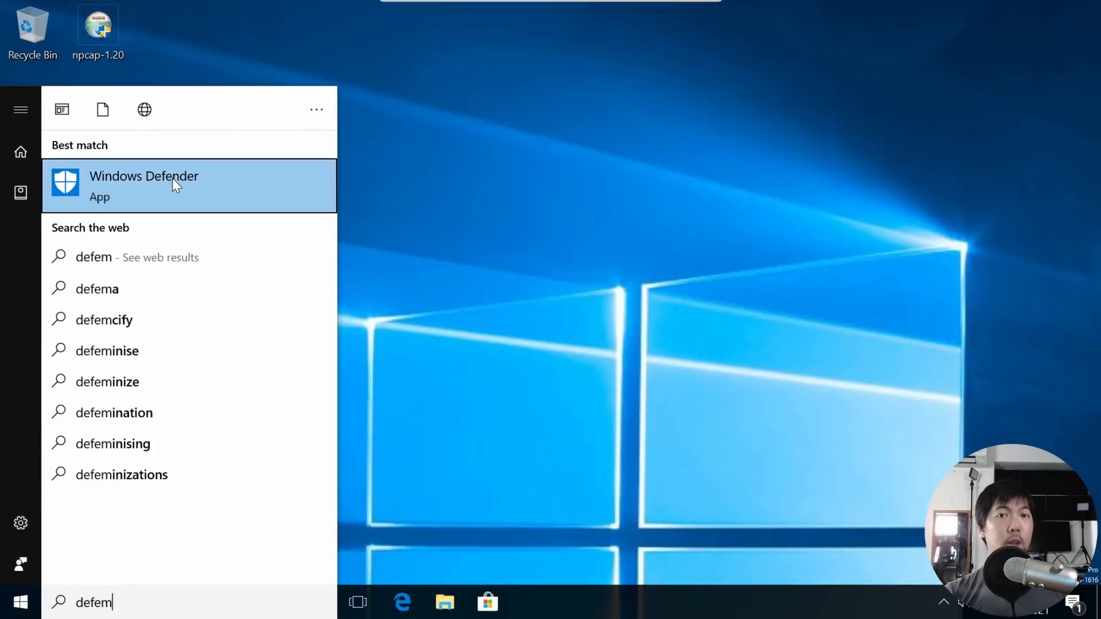
{"action": "left_click", "coordinate": [144, 185]}
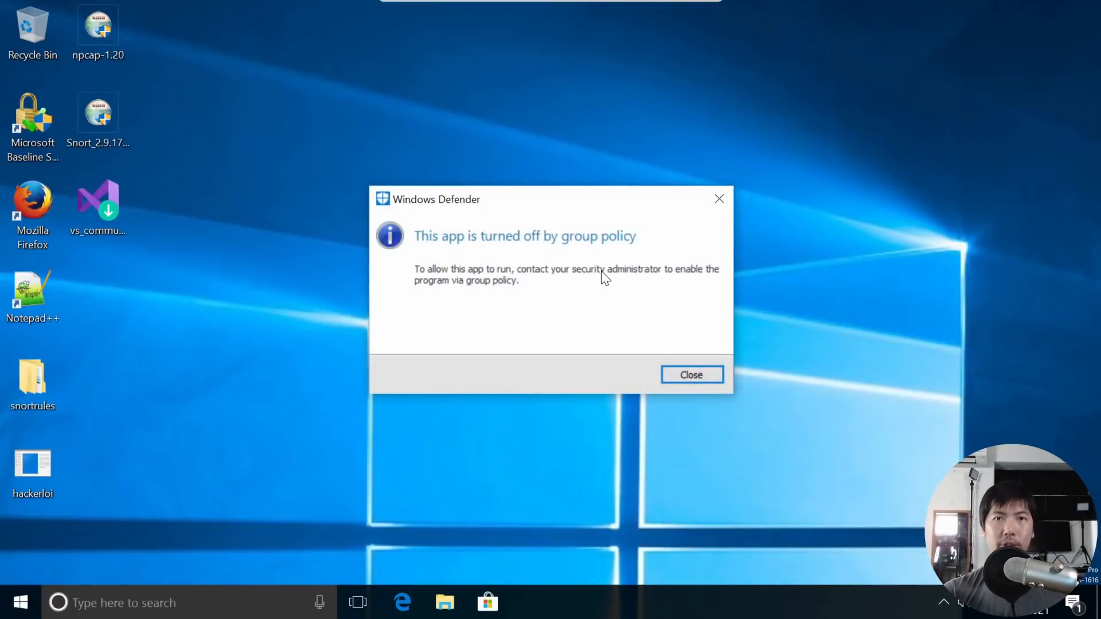